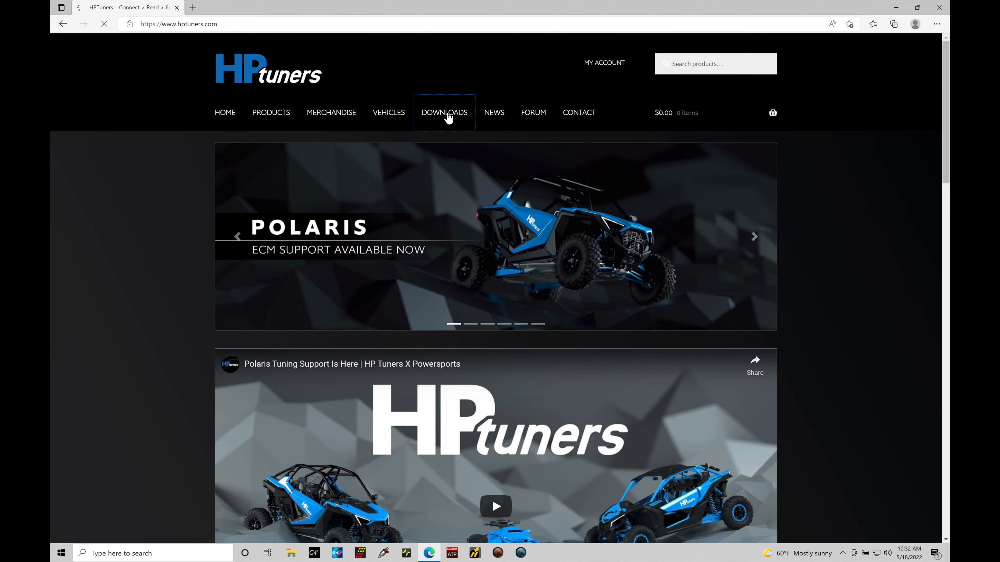
- Go to the Downloads page listing VCM Suite and MPVI driver downloads
left_click(444, 113)
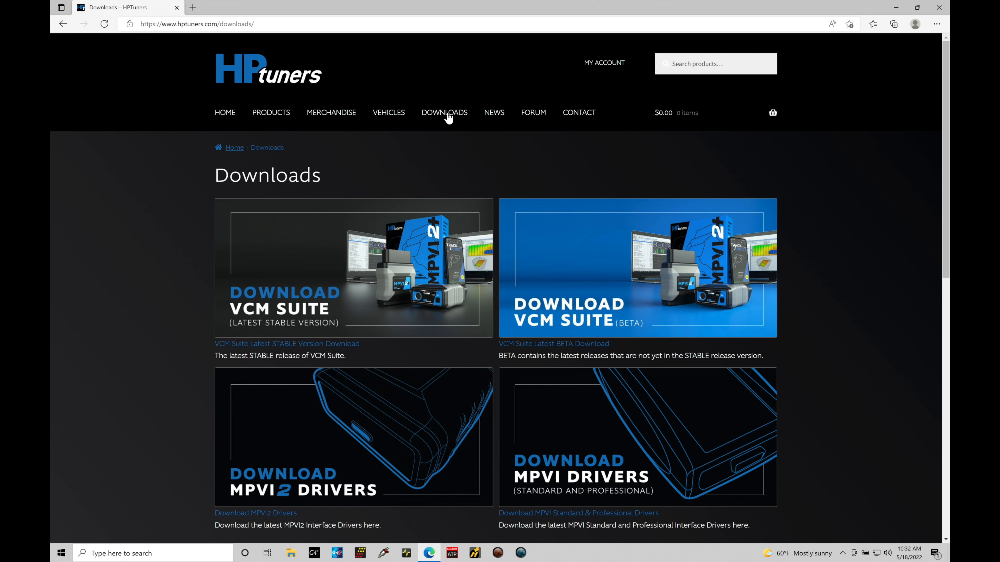
mouse_move(289, 313)
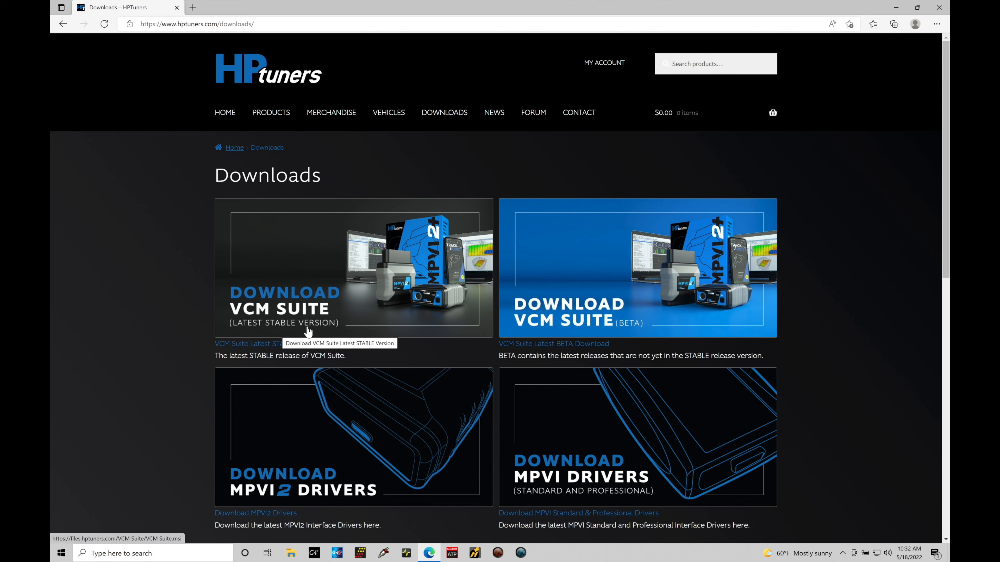
mouse_move(615, 345)
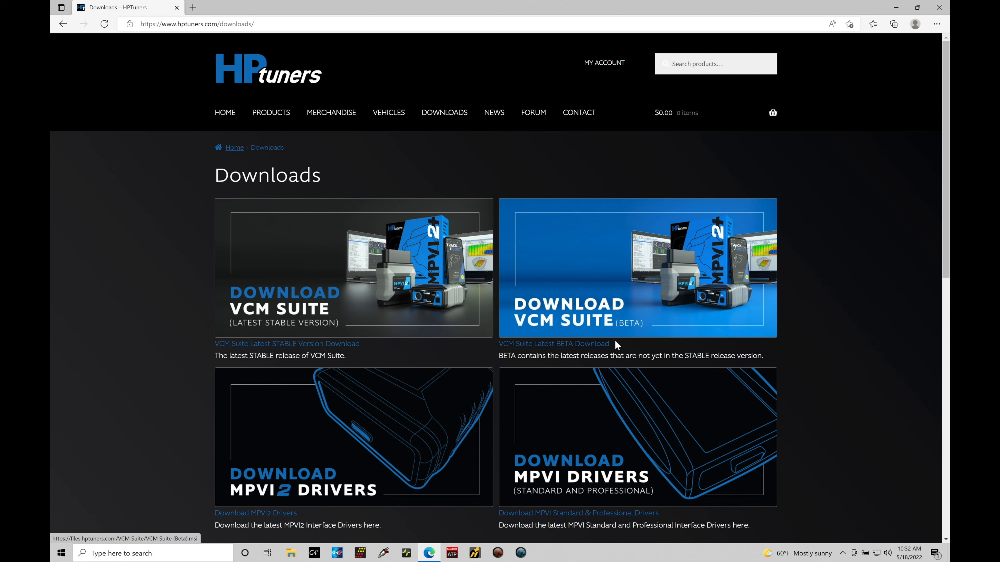
mouse_move(615, 171)
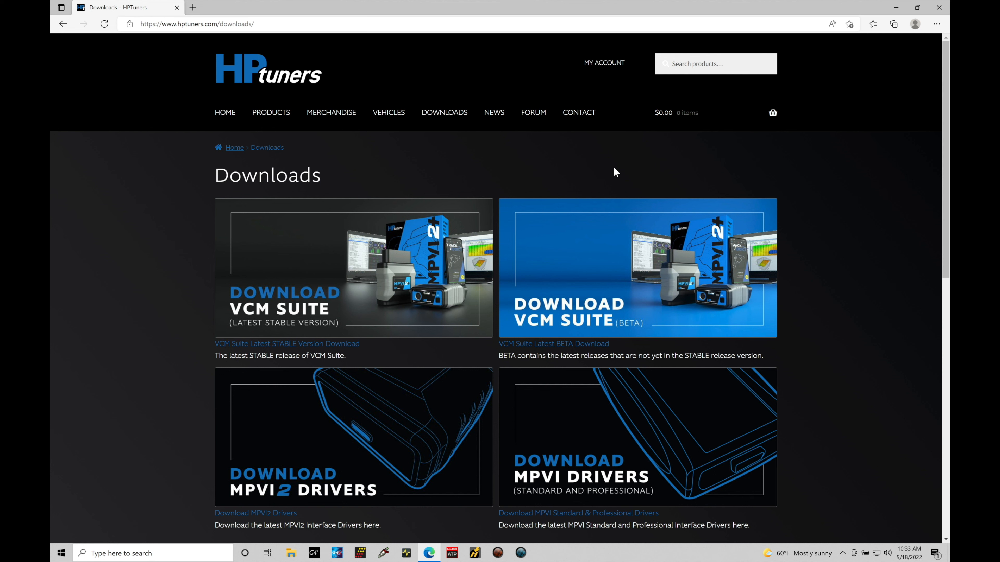
mouse_move(617, 177)
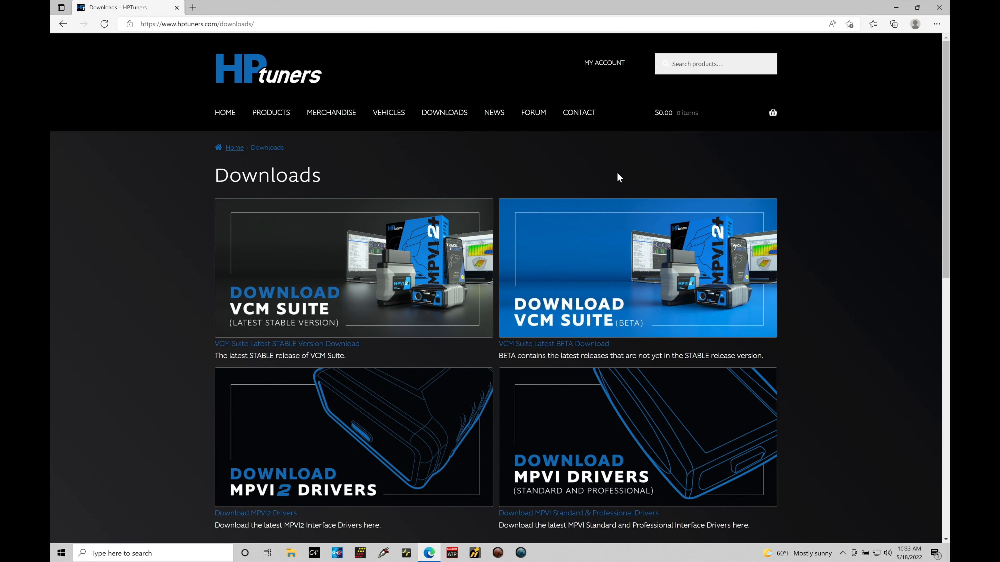
mouse_move(535, 185)
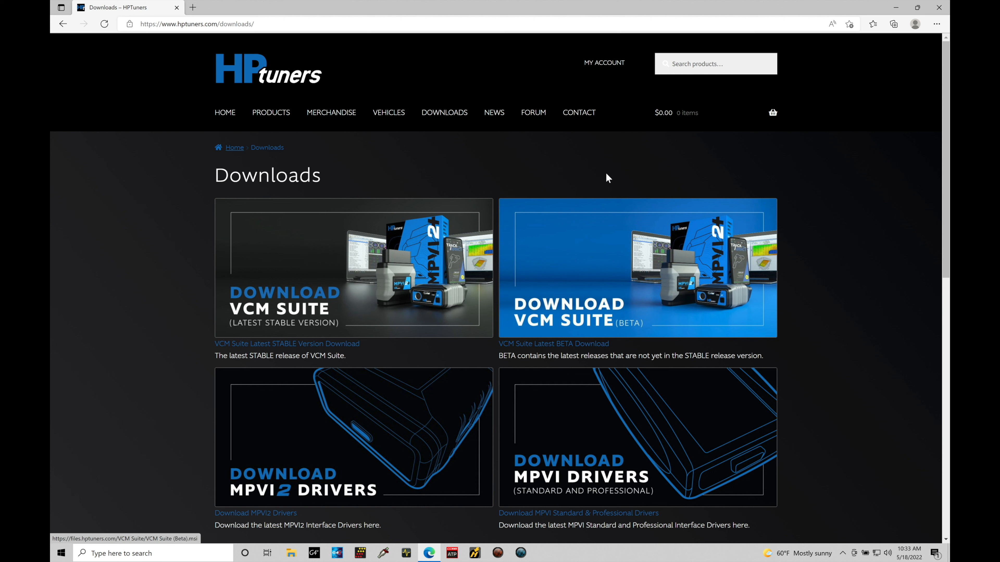
mouse_move(614, 181)
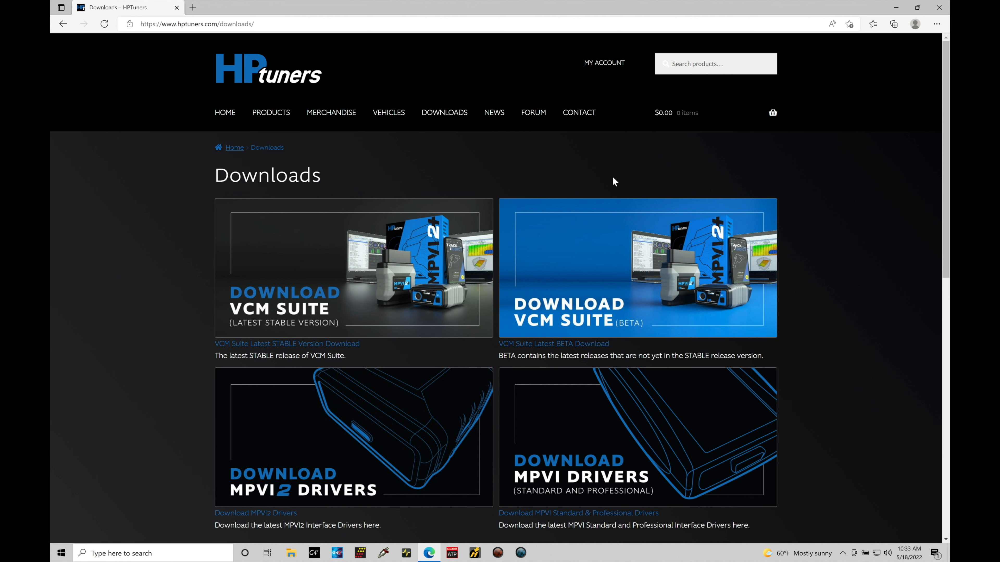
mouse_move(620, 190)
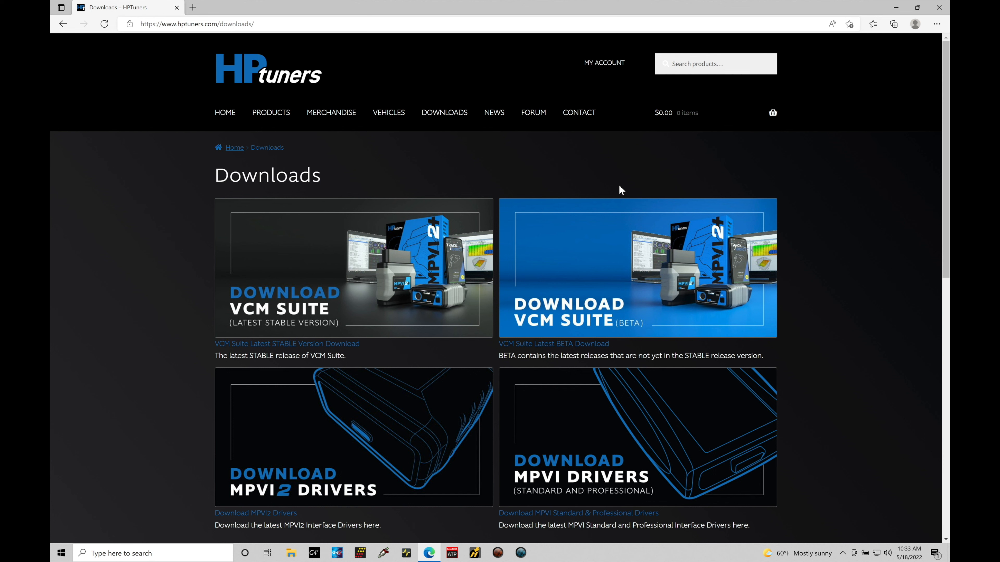
mouse_move(395, 190)
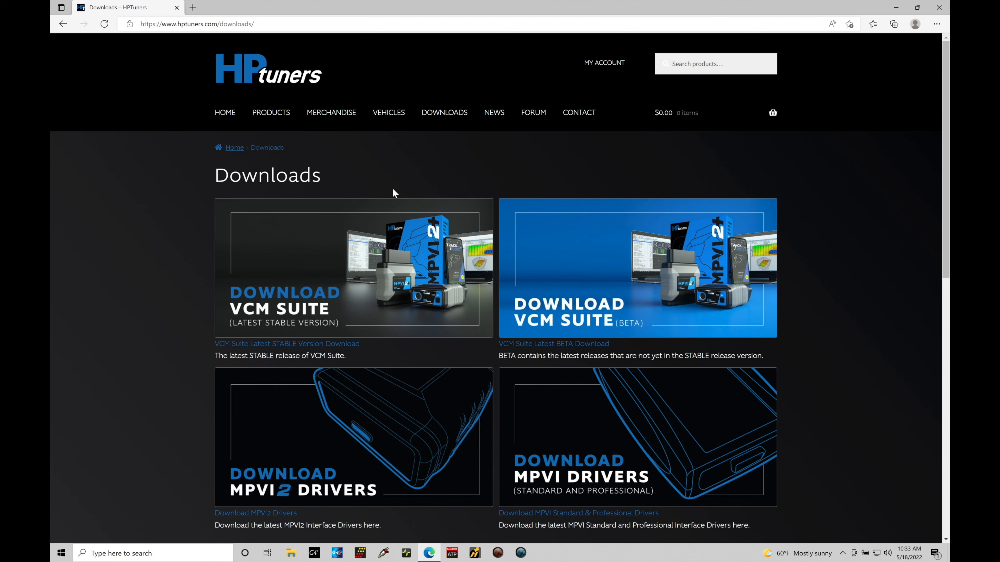
mouse_move(617, 182)
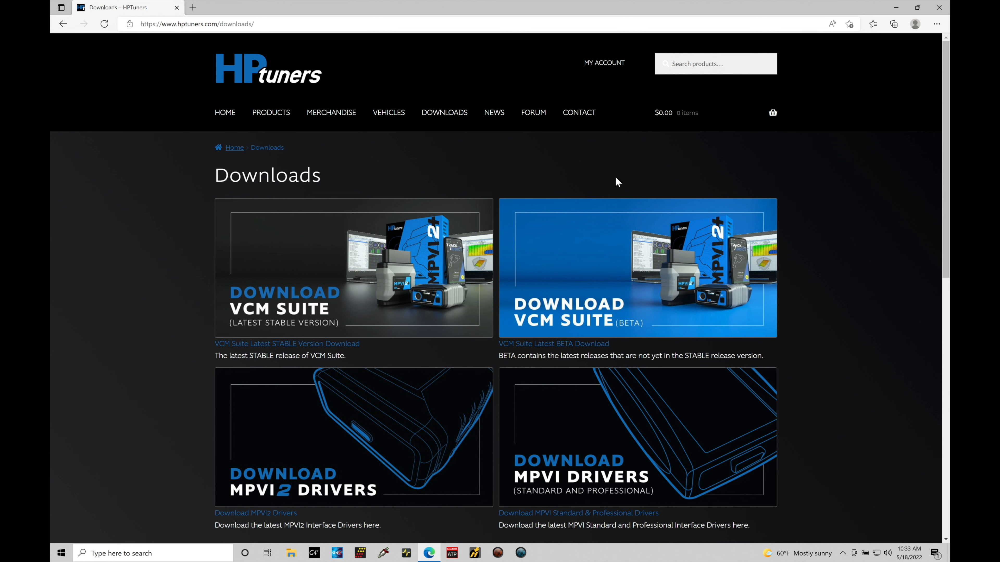
mouse_move(593, 332)
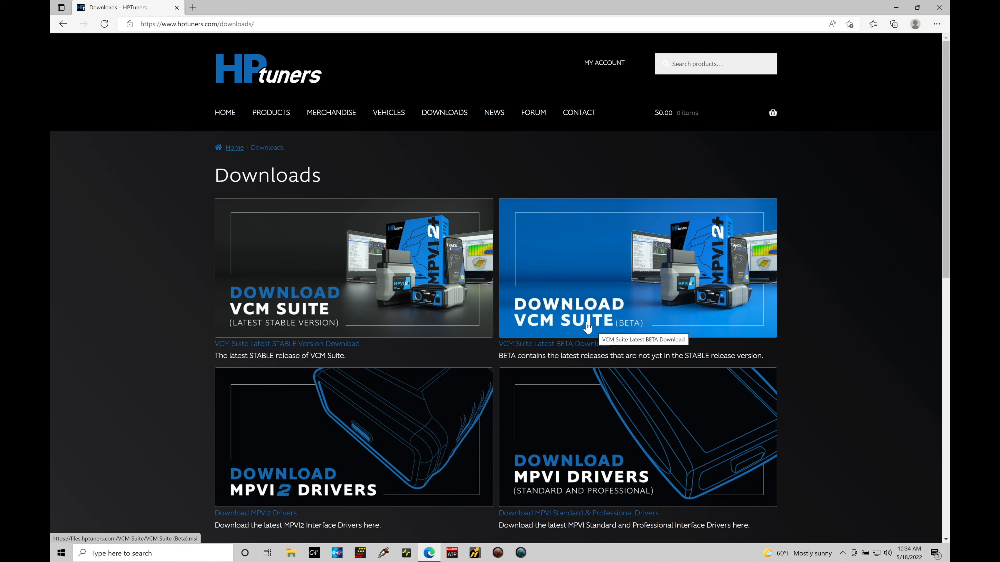
mouse_move(366, 333)
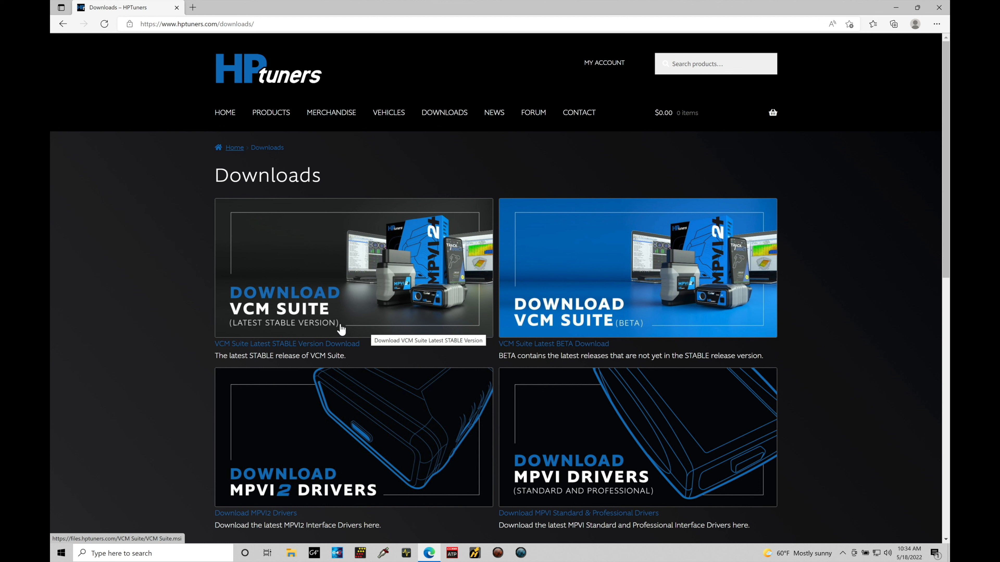
mouse_move(663, 260)
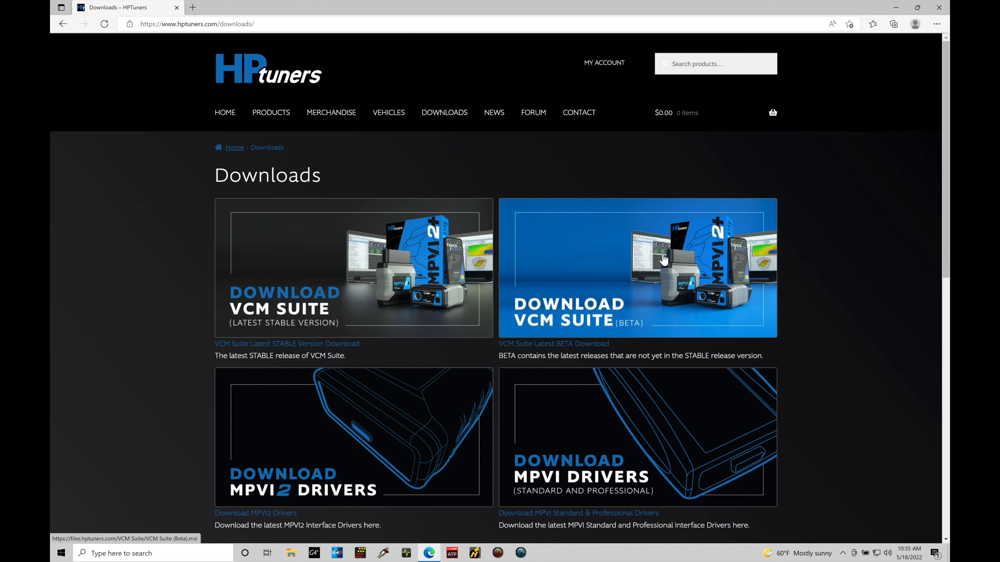
mouse_move(614, 255)
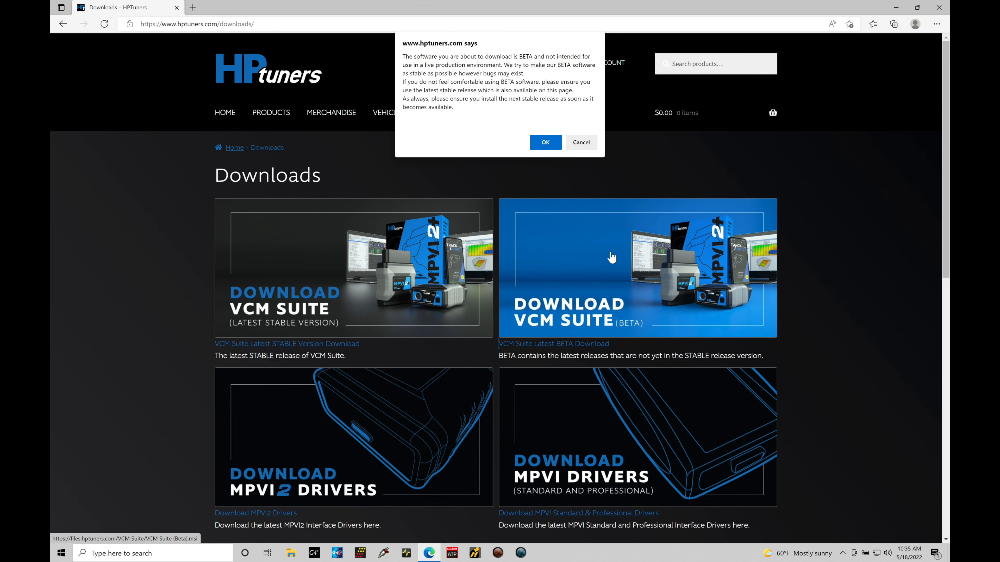
mouse_move(553, 98)
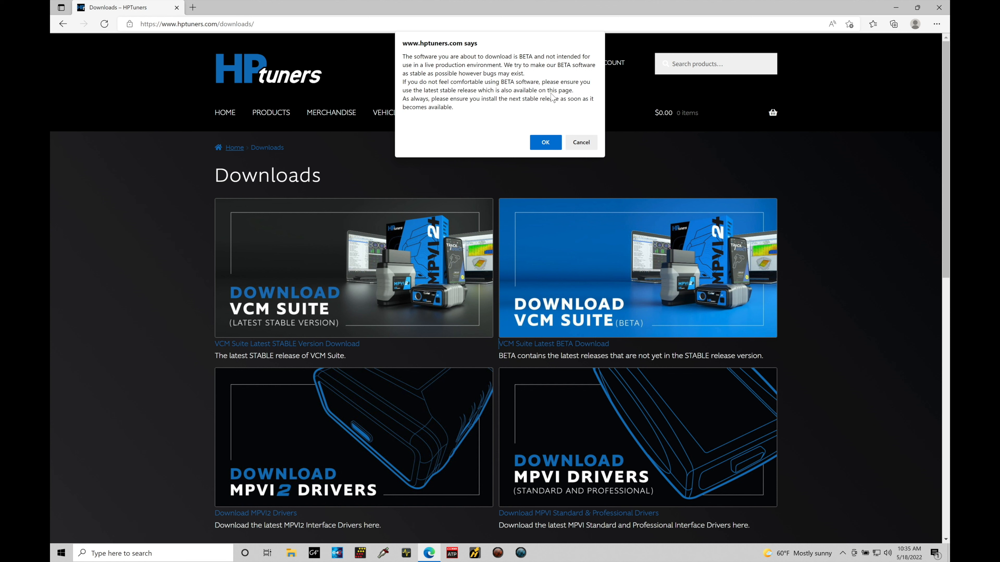
- Accept the beta software warning and start downloading the VCM Suite (Beta) installer
left_click(545, 142)
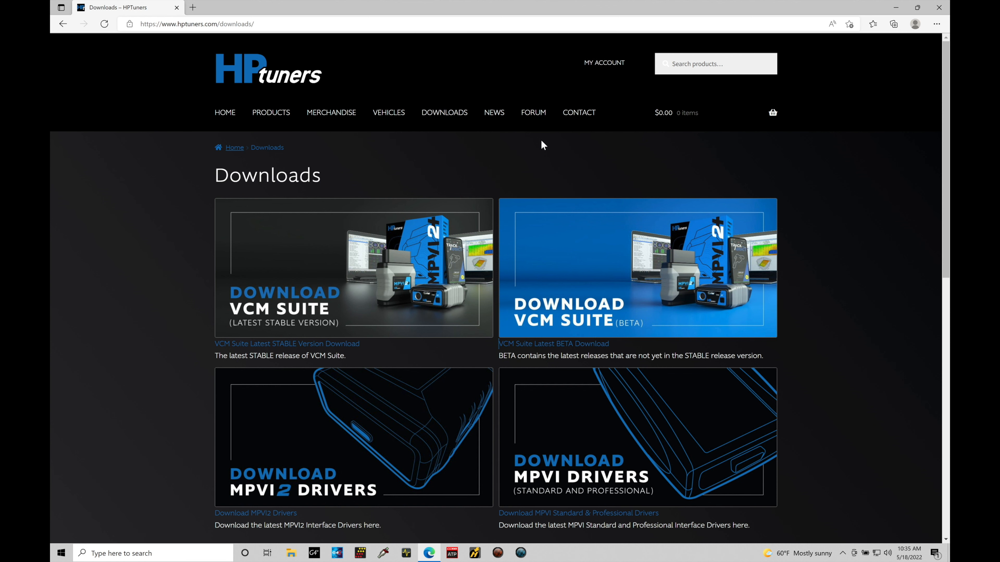
left_click(553, 343)
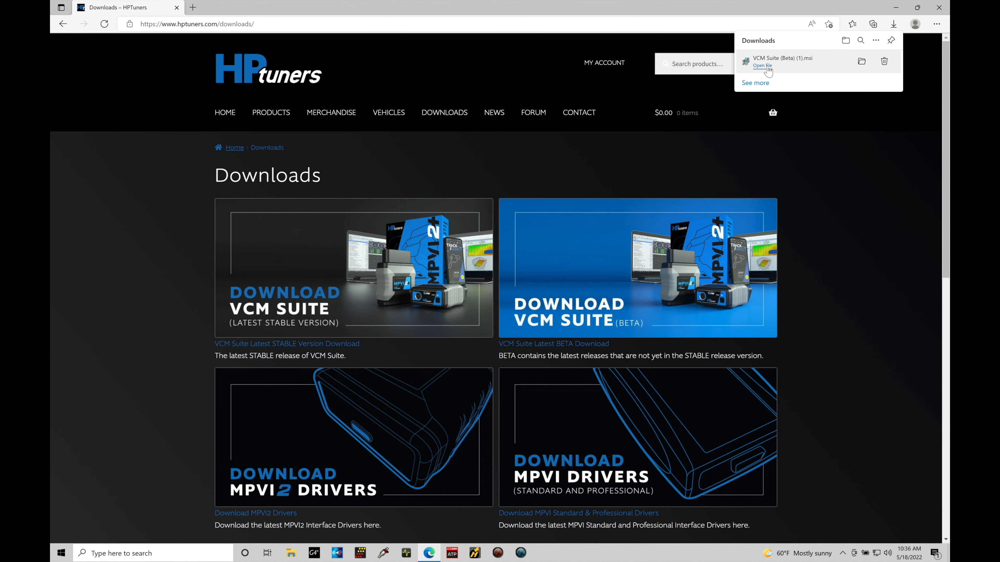
- Launch VCM Suite (Beta) (1).msi so the Setup Wizard welcome screen for version 4.11.1339.0 appears
left_click(762, 65)
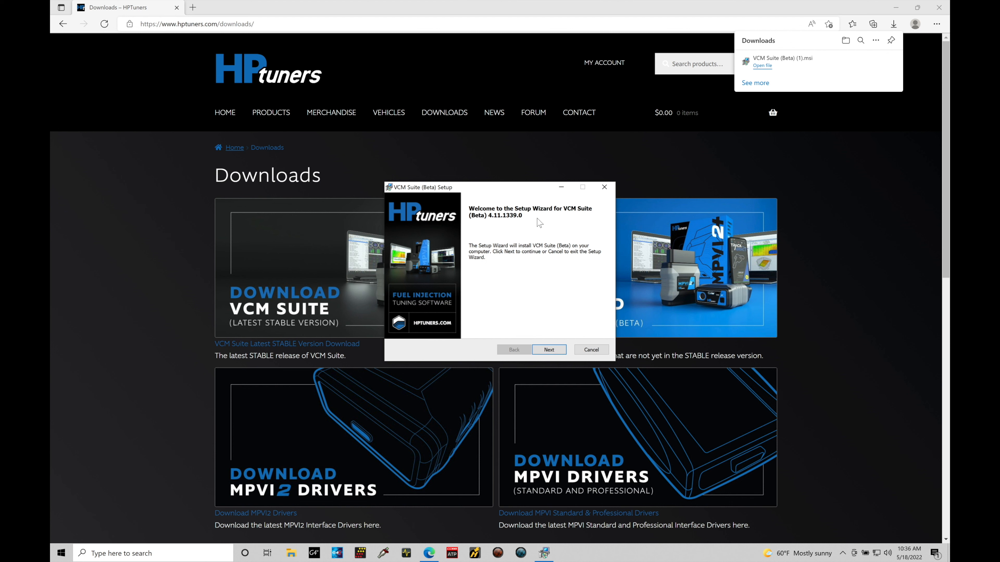
mouse_move(488, 218)
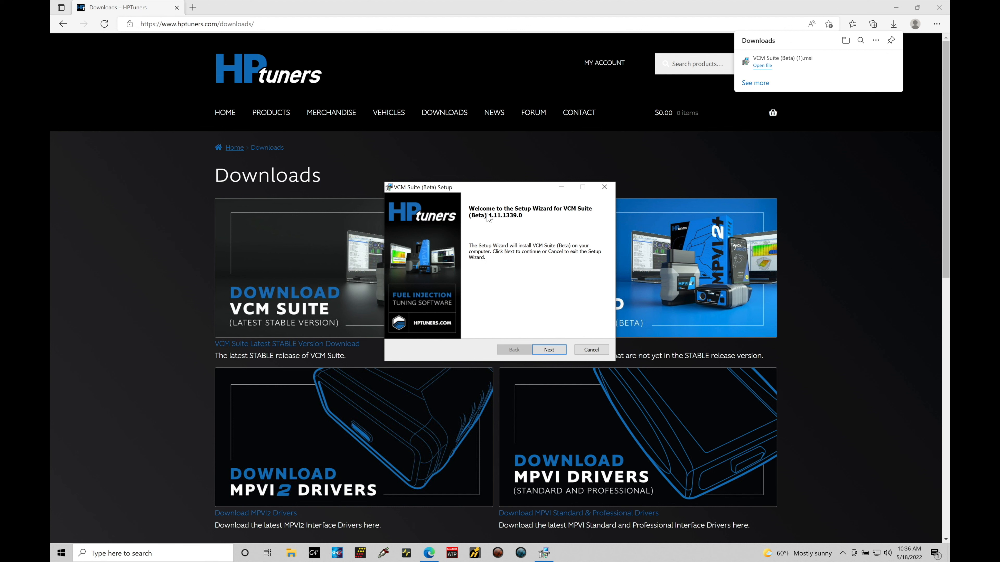
mouse_move(511, 227)
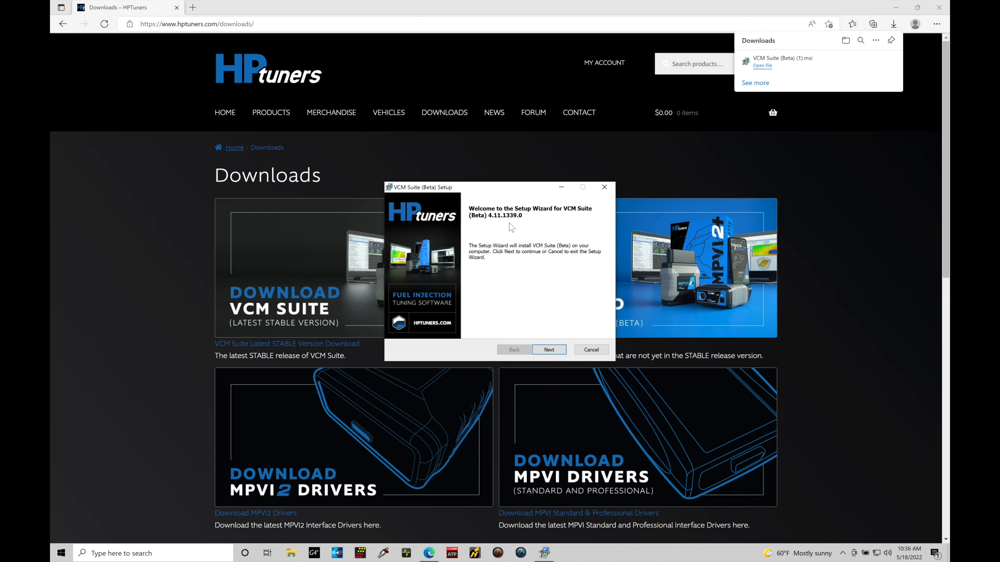